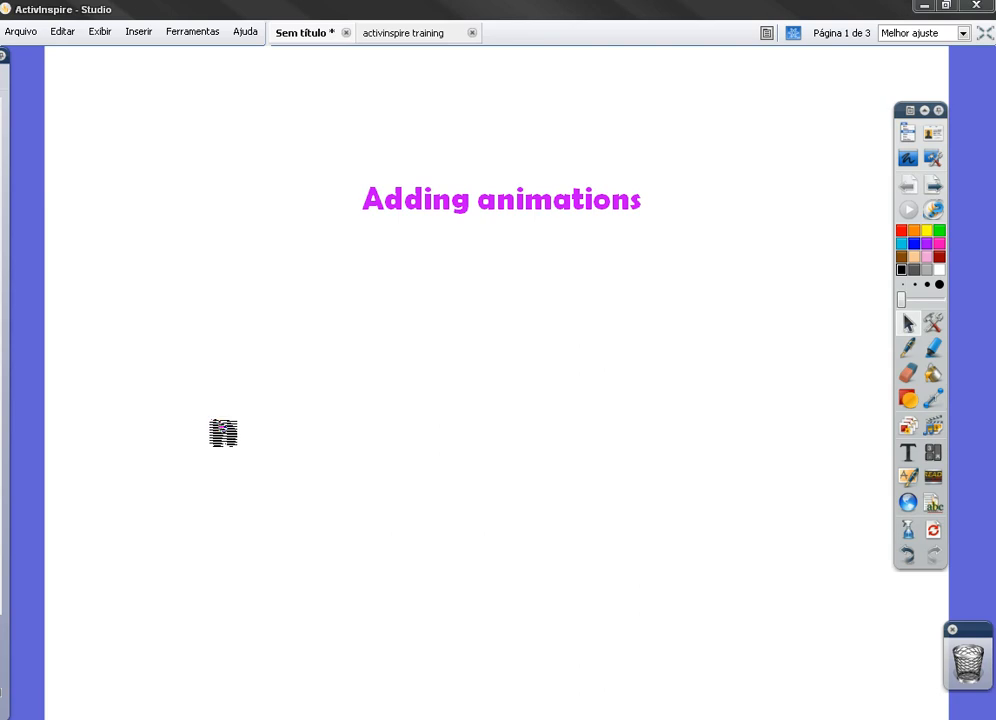
pyautogui.moveTo(151, 50)
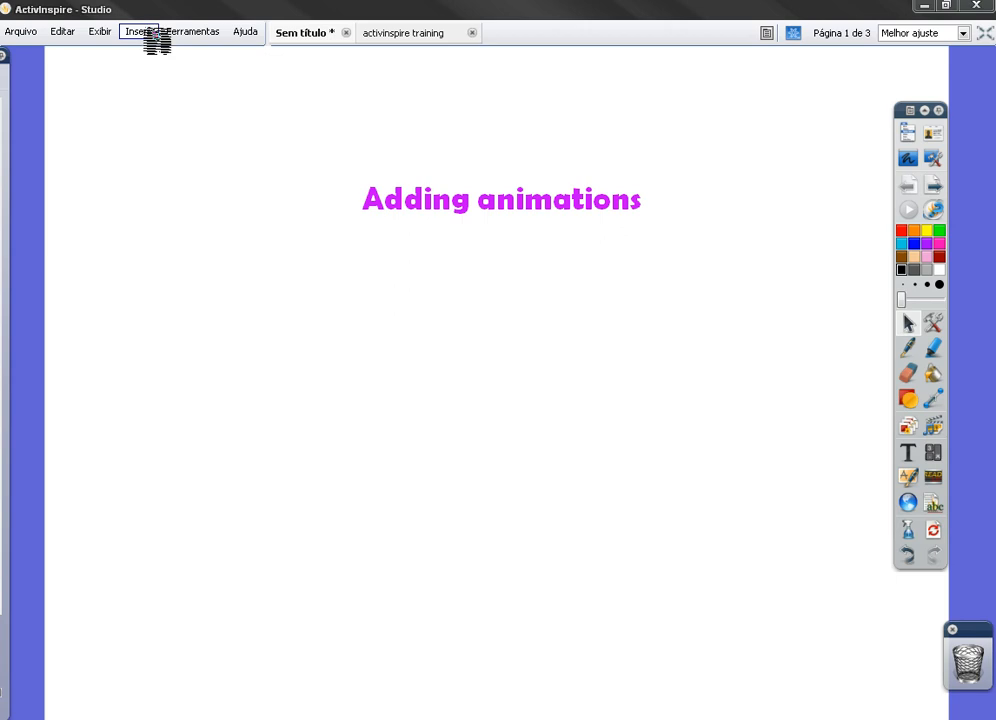
# - Choose Mídia... from the Inserir menu to open the media file chooser
pyautogui.click(140, 31)
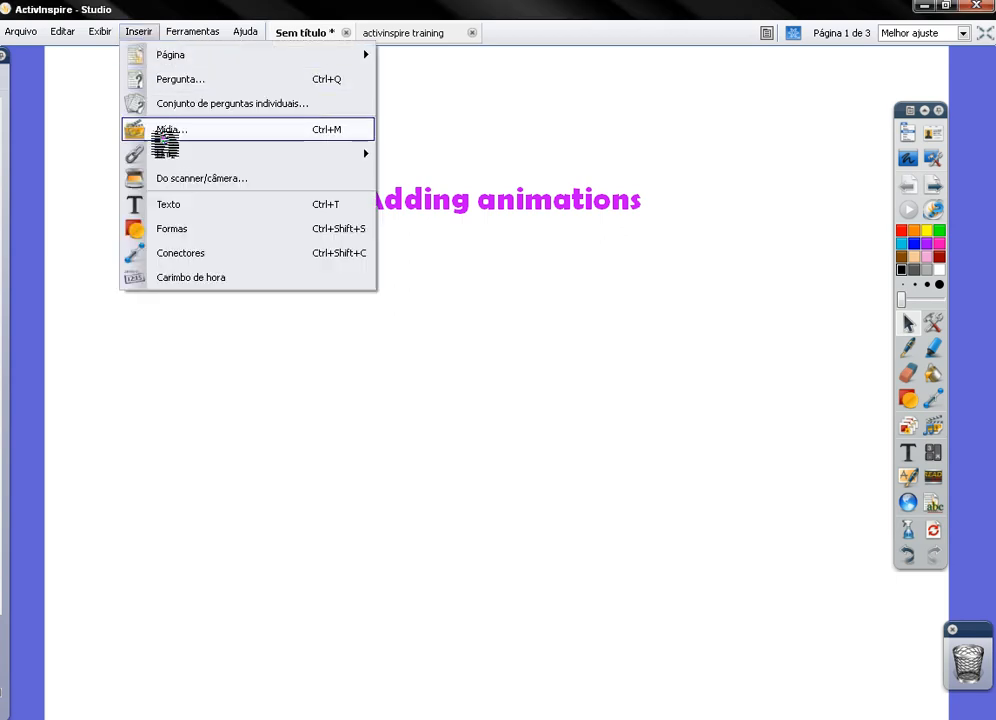
pyautogui.click(168, 129)
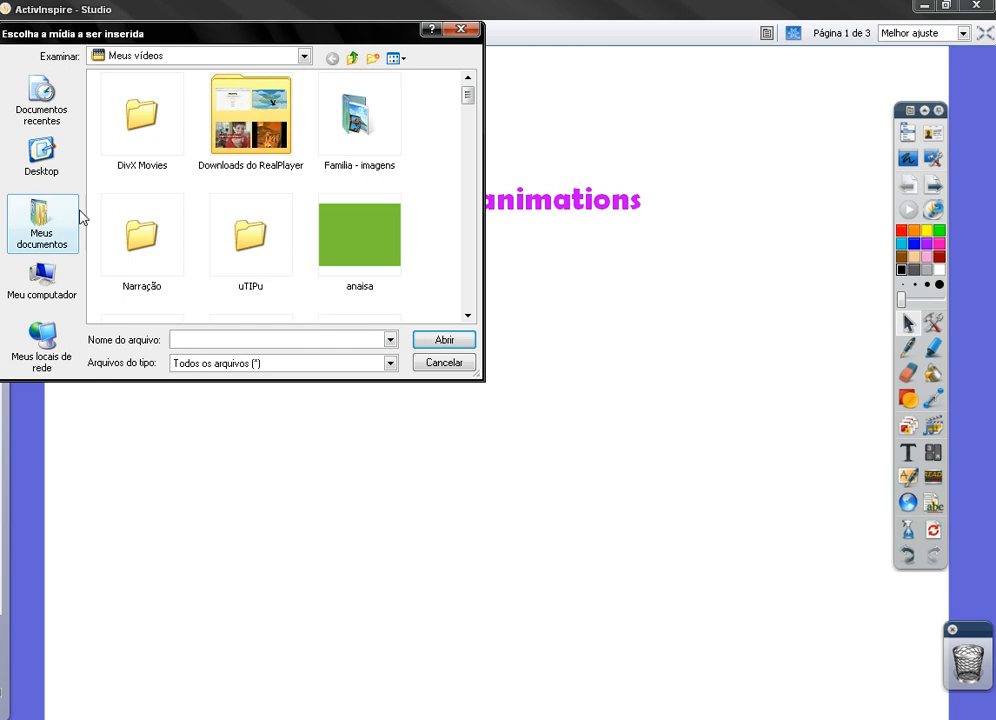
# - Browse from Meus documentos into the blog images folder
pyautogui.click(42, 285)
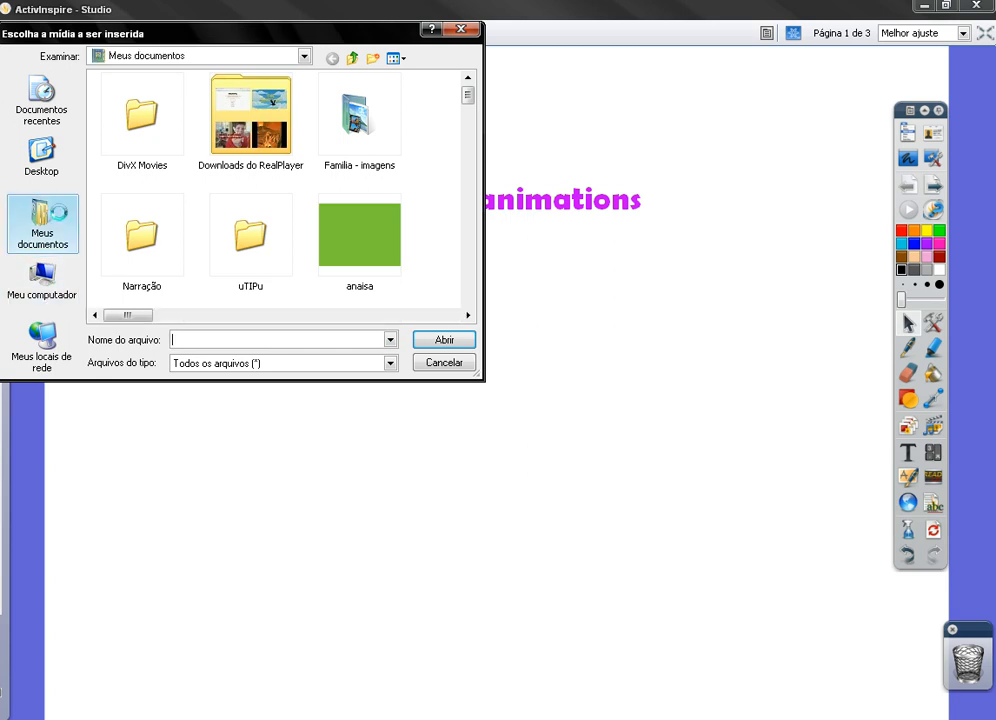
pyautogui.click(393, 57)
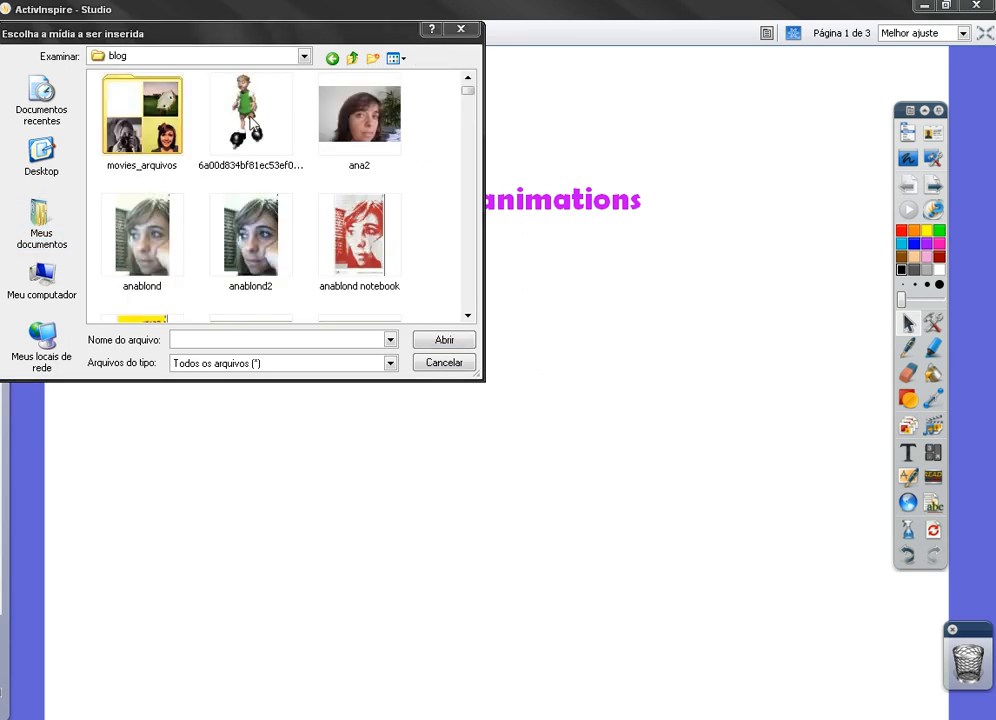
# - Insert the walking boy GIF and place it below the 'Adding animations' title
pyautogui.click(250, 112)
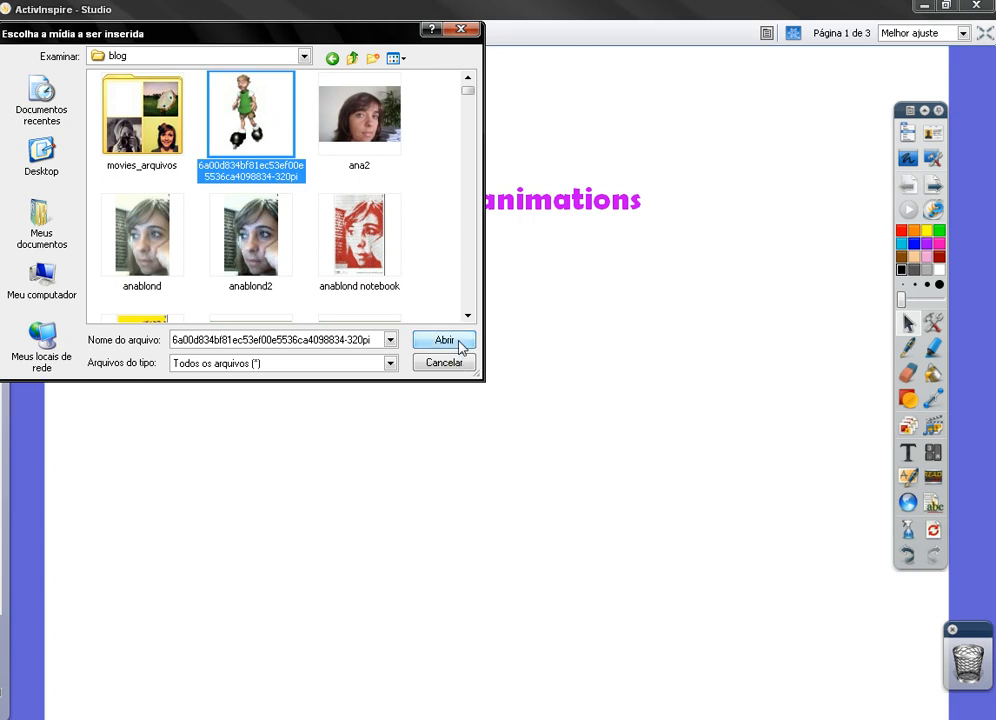
pyautogui.click(444, 340)
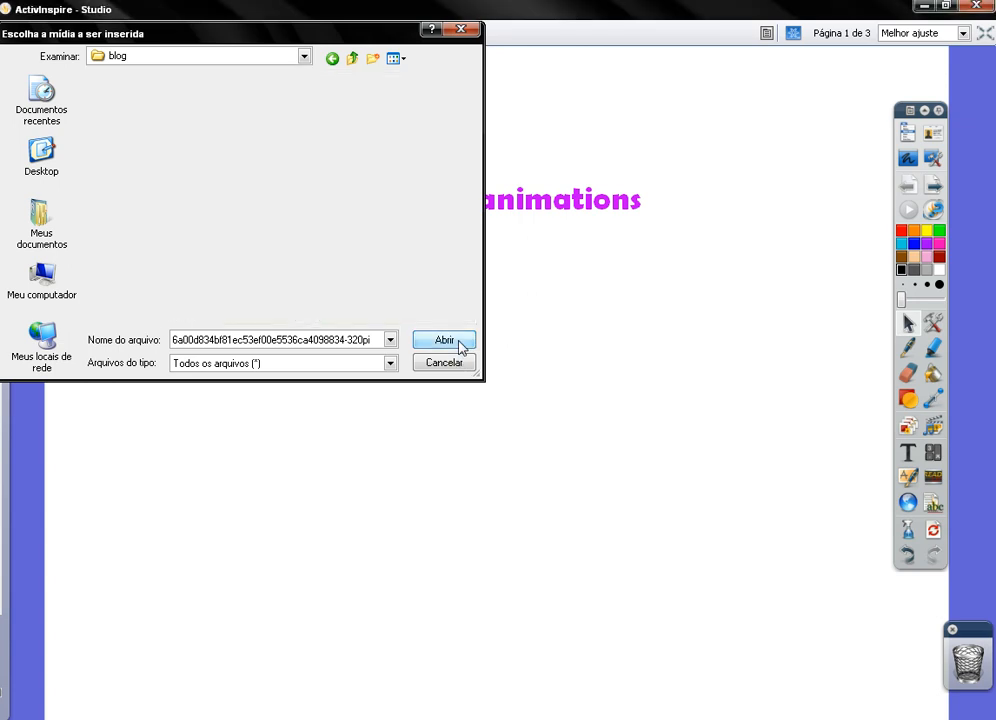
pyautogui.click(444, 340)
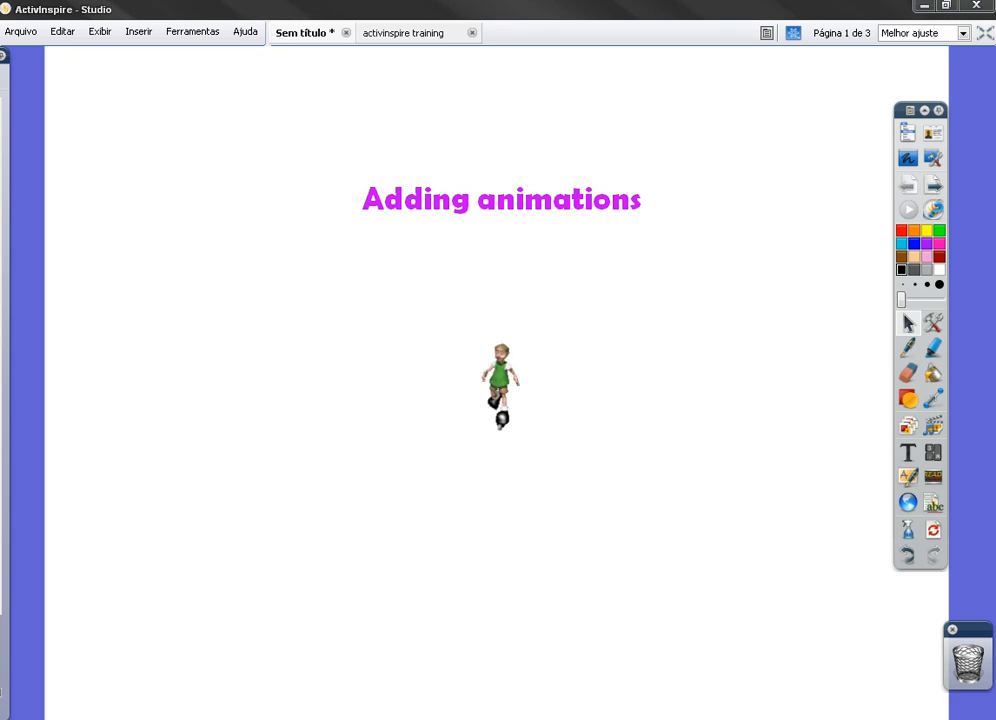
# - Move the boy animation to the right side of the page and select it
pyautogui.moveTo(500, 385); pyautogui.dragTo(715, 410)
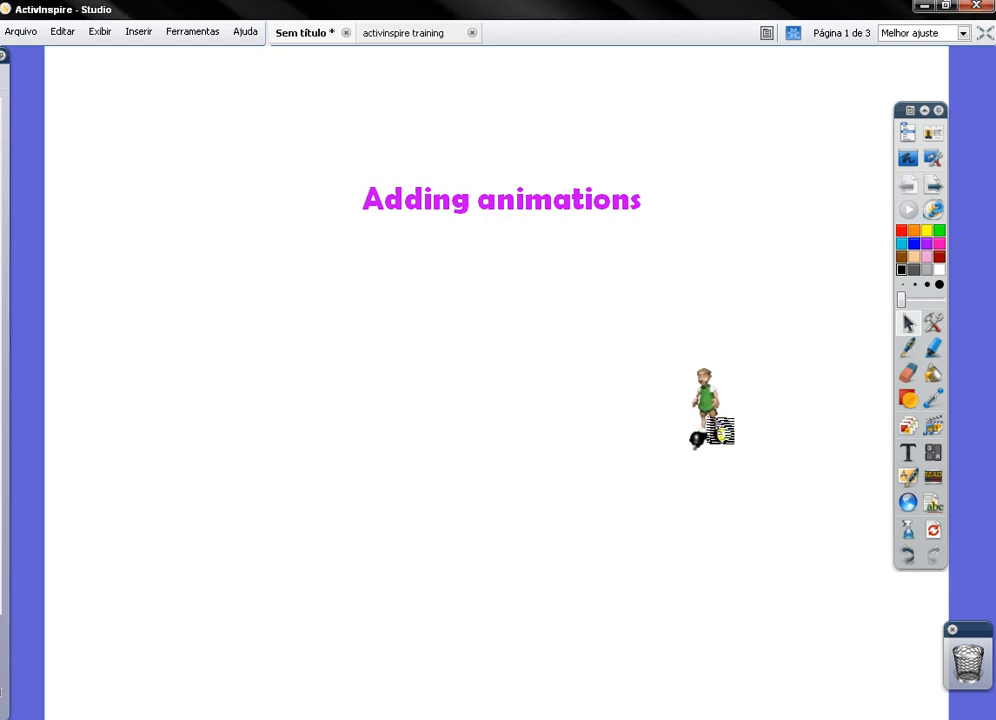
pyautogui.click(707, 405)
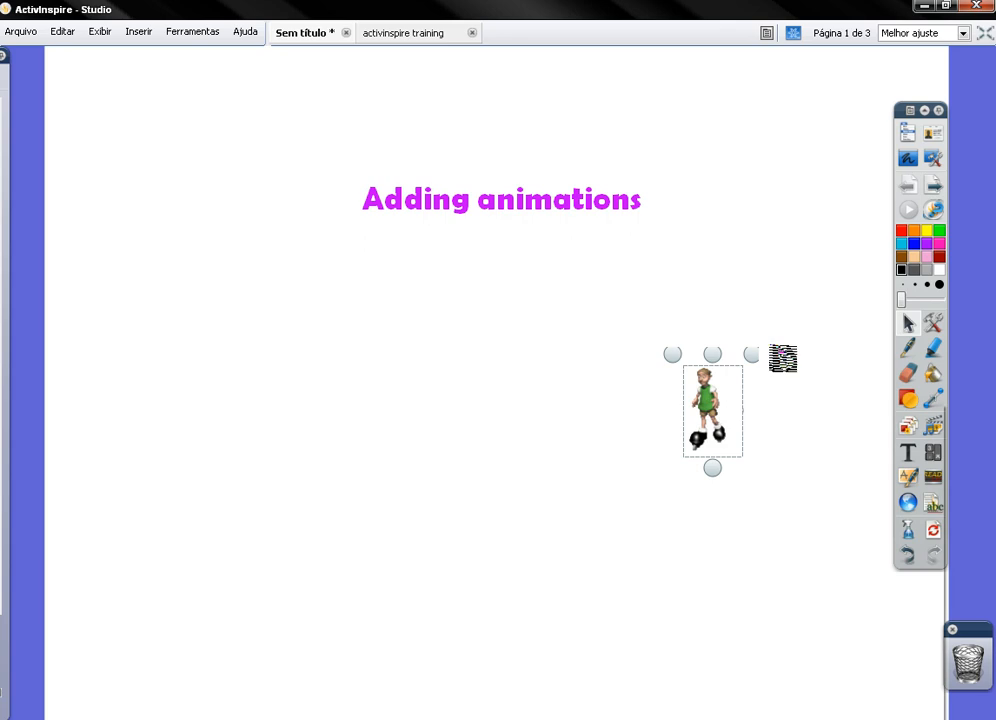
# - Enlarge the boy animation and drag it back to the middle below the title
pyautogui.rightClick(712, 410)
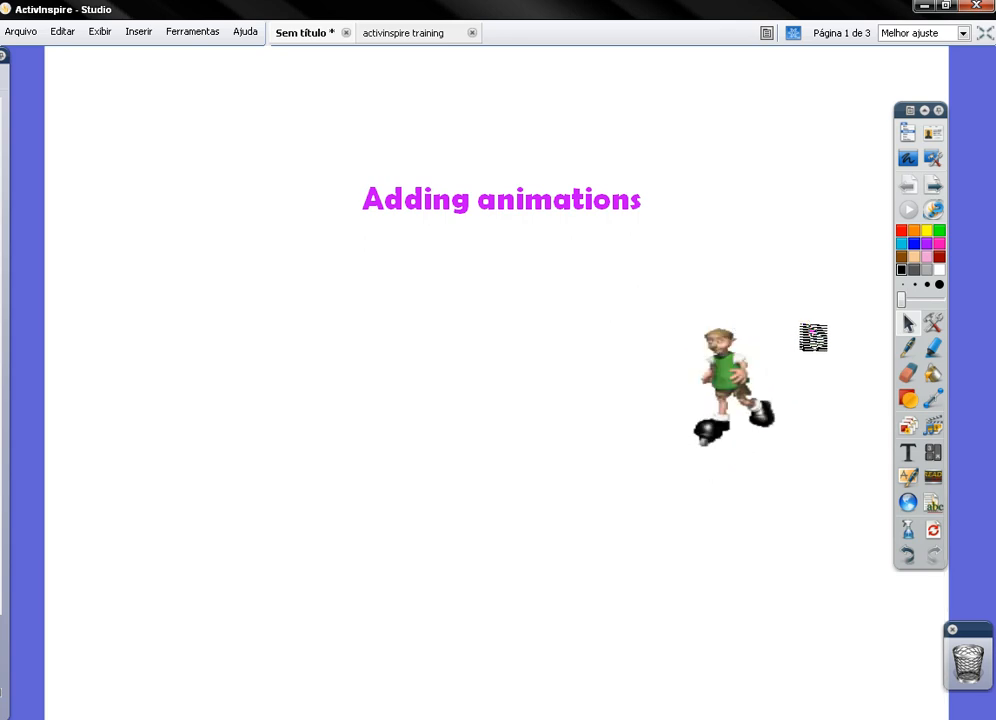
pyautogui.click(722, 375)
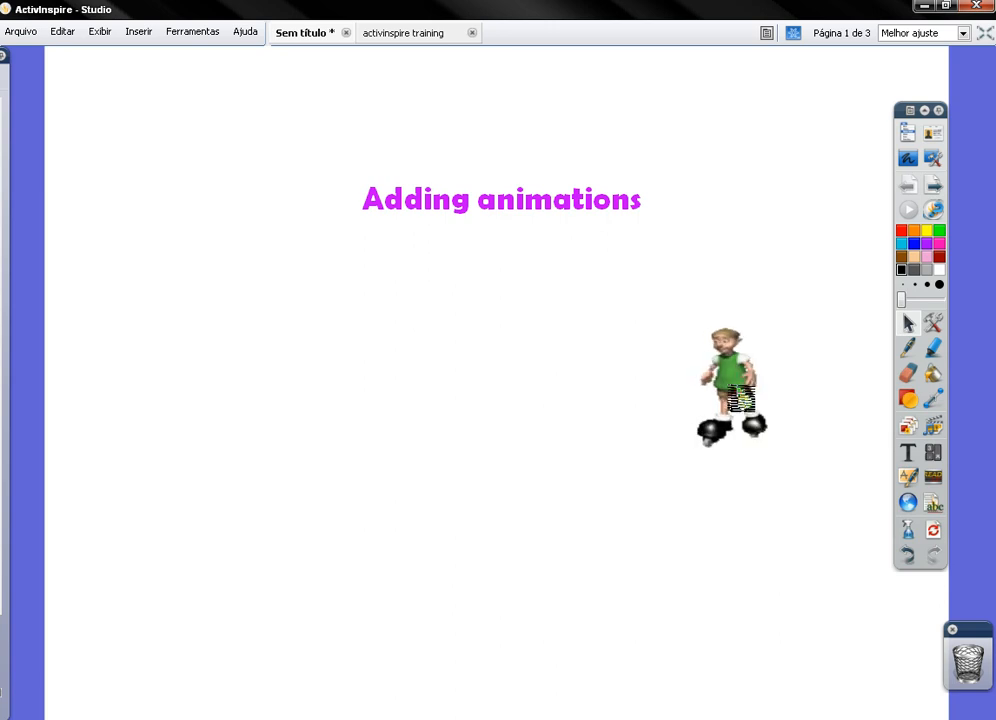
pyautogui.moveTo(730, 385); pyautogui.dragTo(460, 405)
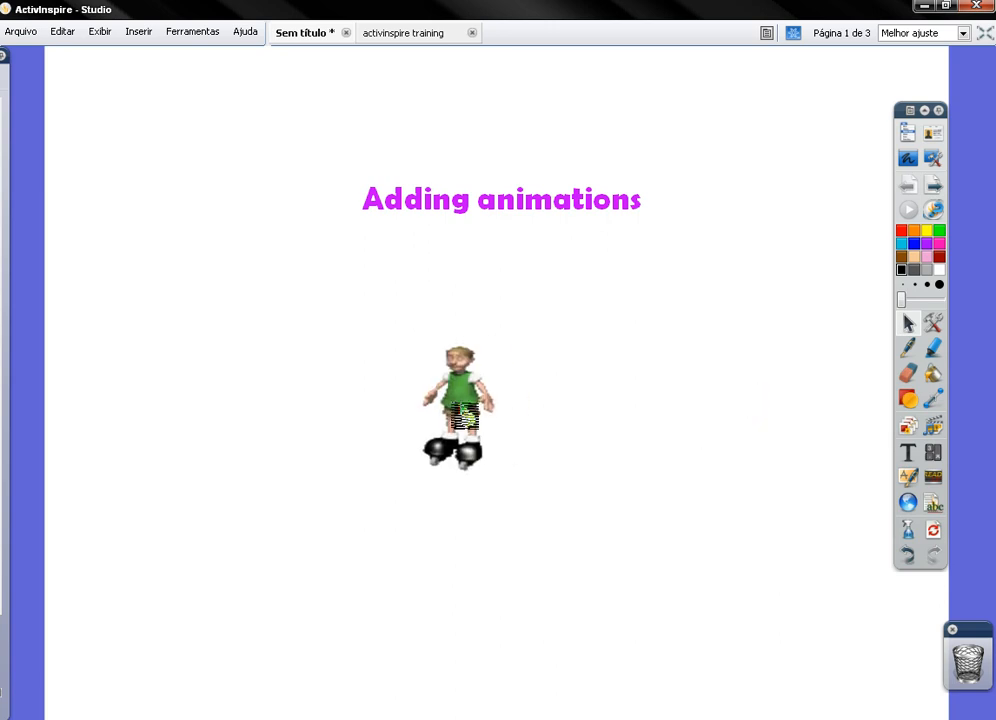